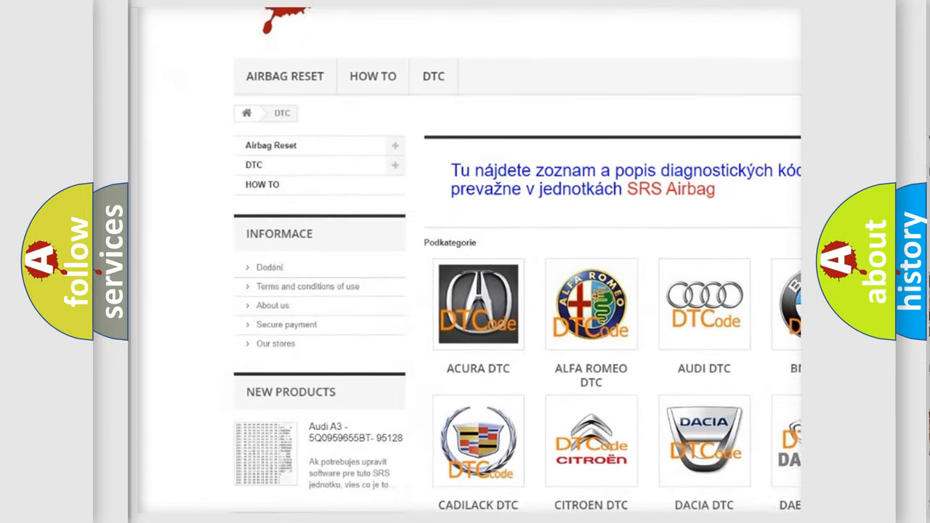
{"action": "scroll", "scroll_direction": "down", "scroll_amount": 3}
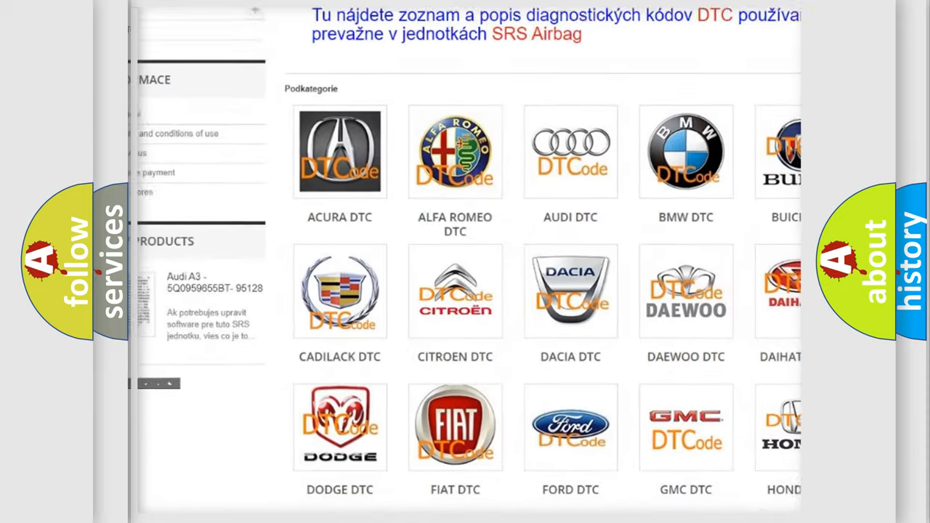
{"action": "scroll", "scroll_direction": "down", "scroll_amount": 3}
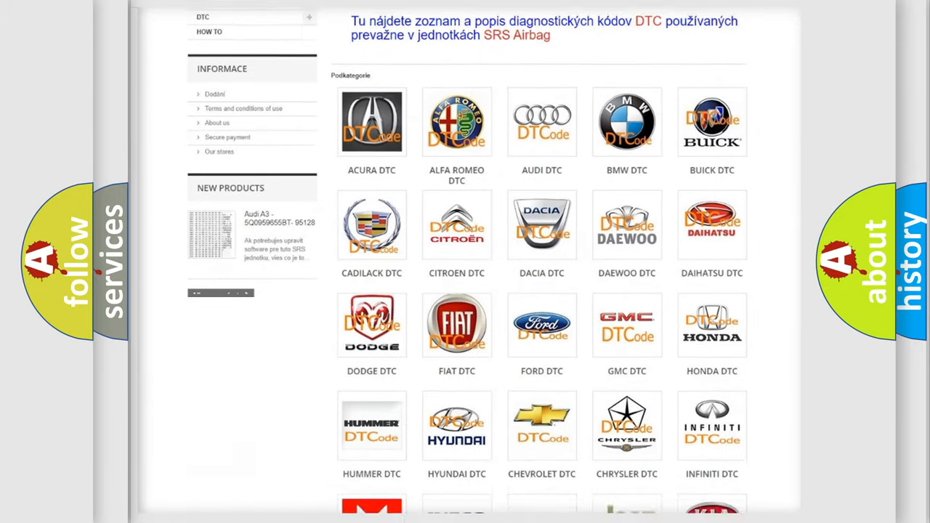
{"action": "scroll", "scroll_direction": "down", "scroll_amount": 3}
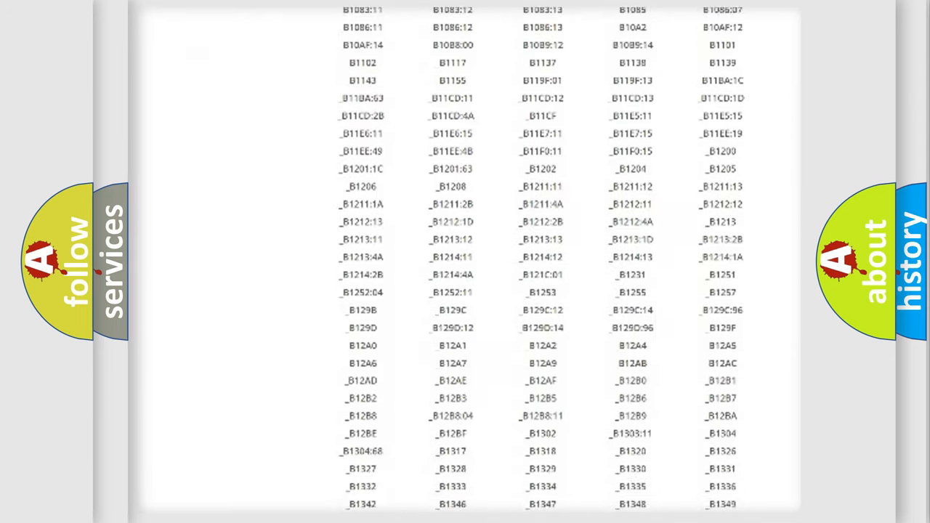
{"action": "scroll", "scroll_direction": "down", "scroll_amount": 3}
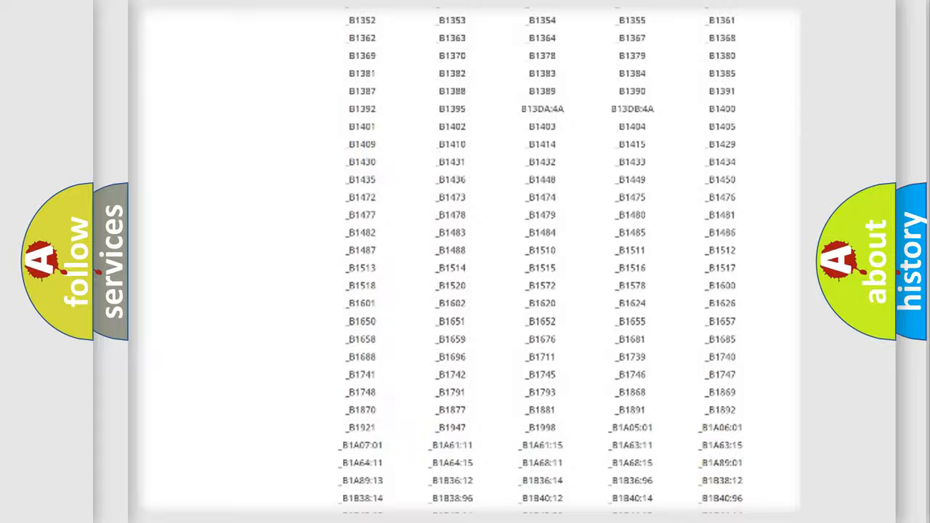